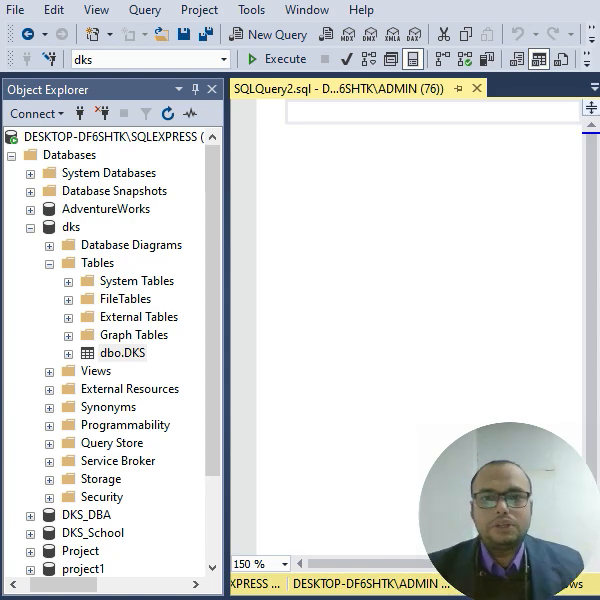
{"action": "mouse_move", "coordinate": [311, 271]}
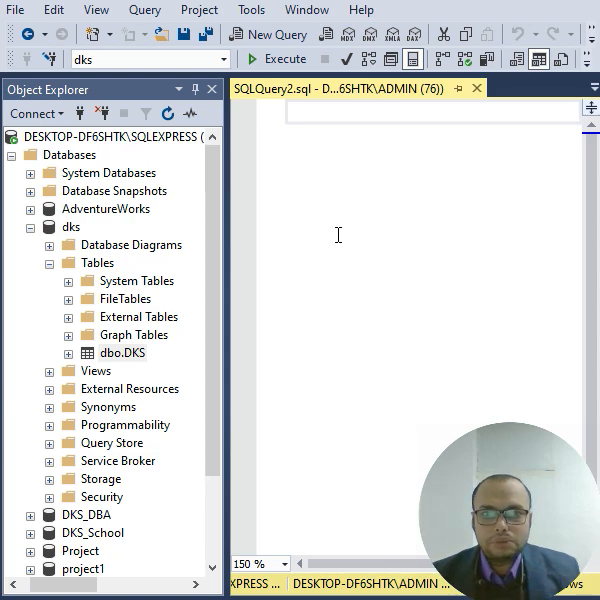
{"action": "mouse_move", "coordinate": [308, 122]}
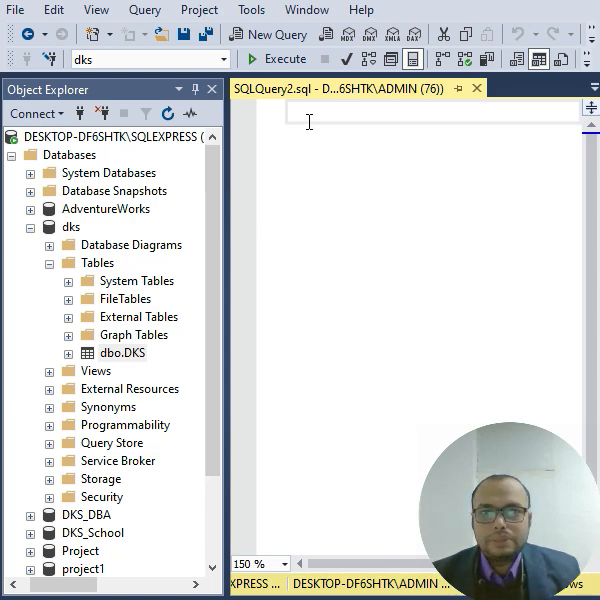
{"action": "mouse_move", "coordinate": [193, 251]}
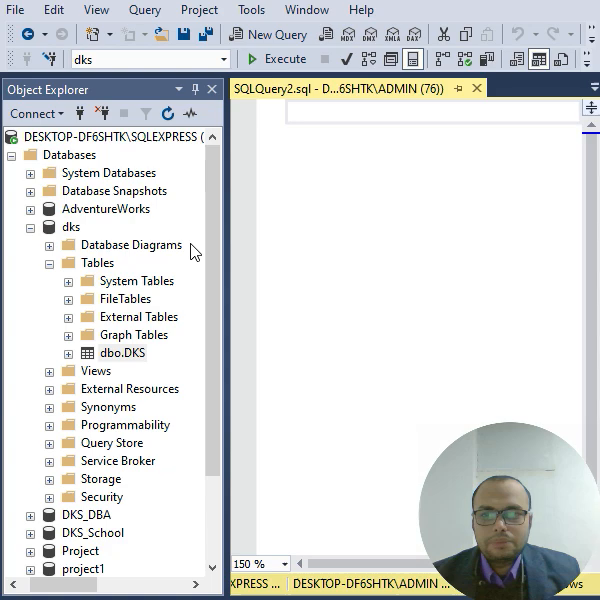
{"action": "mouse_move", "coordinate": [150, 308]}
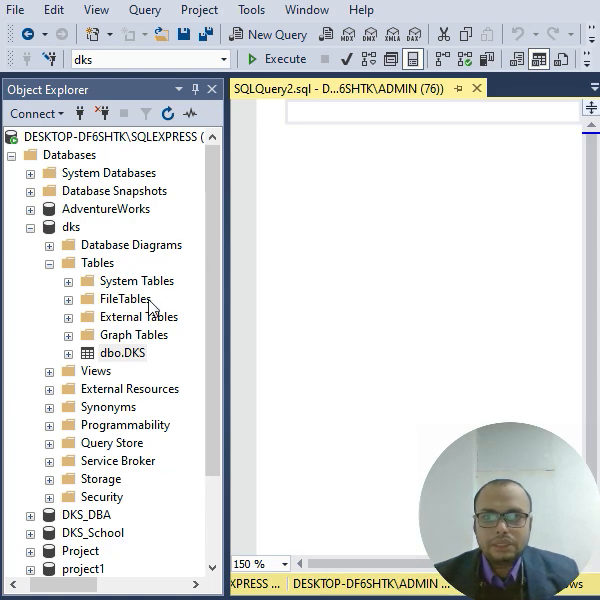
{"action": "mouse_move", "coordinate": [72, 227]}
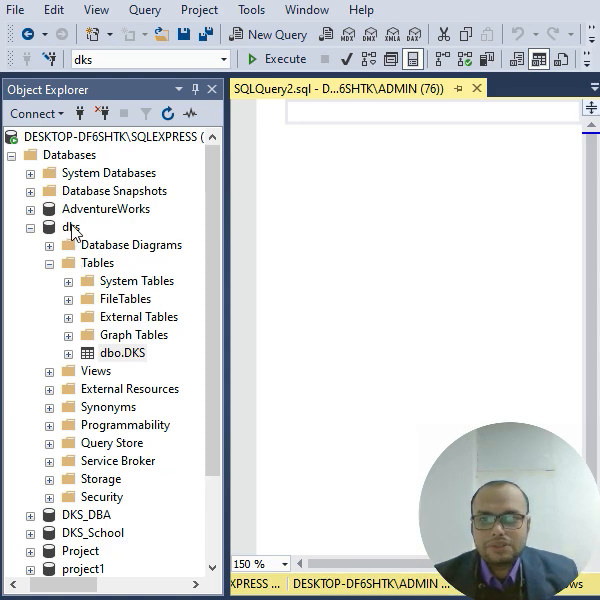
- Launch Import Flat File from the dks database's Tasks menu
{"action": "right_click", "coordinate": [68, 227]}
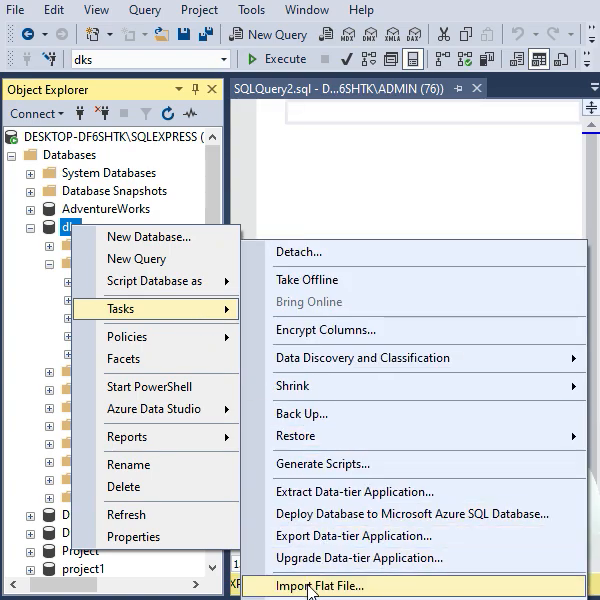
{"action": "left_click", "coordinate": [321, 585]}
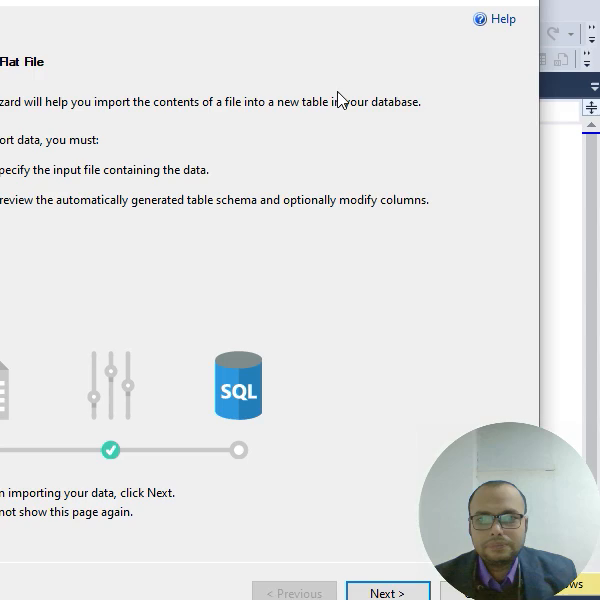
- Import the Export Data CSV through the wizard into a new dks table
{"action": "left_click", "coordinate": [388, 592]}
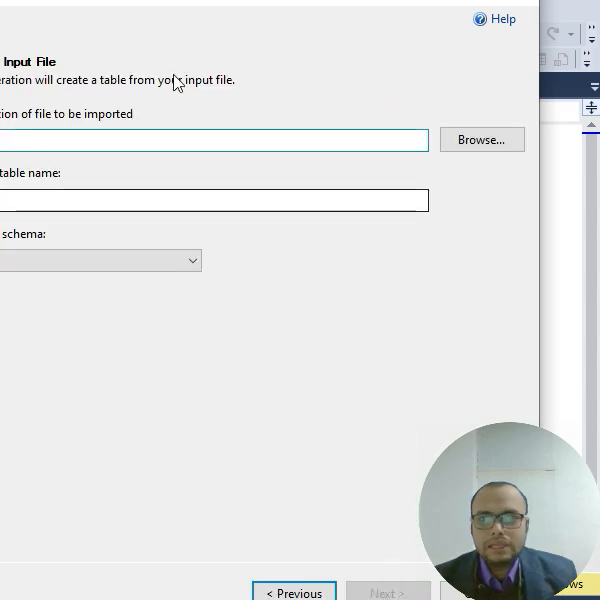
{"action": "mouse_move", "coordinate": [175, 82]}
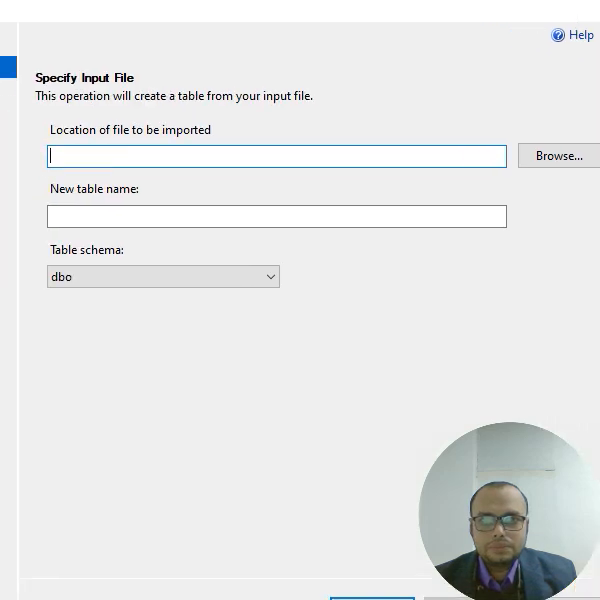
{"action": "left_click", "coordinate": [557, 156]}
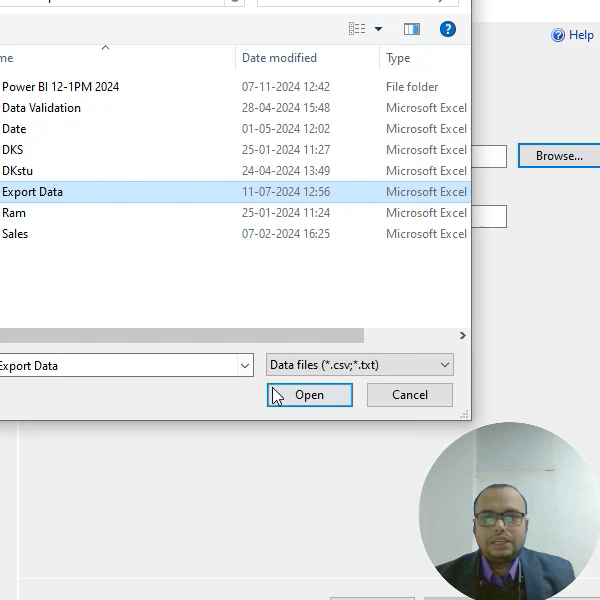
{"action": "left_click", "coordinate": [309, 394]}
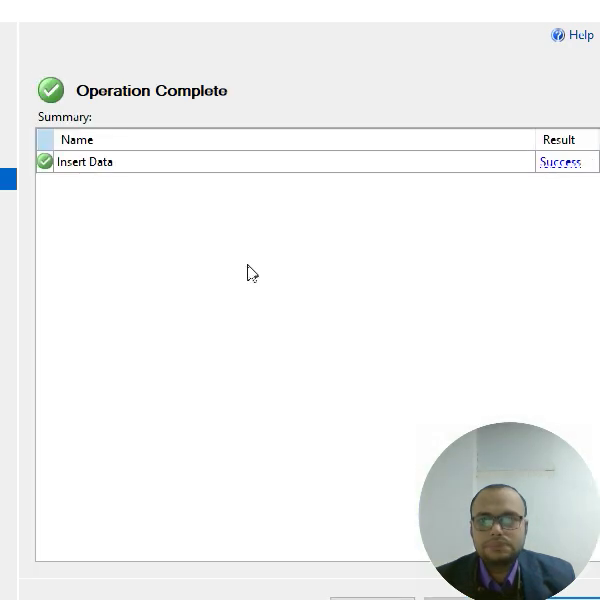
{"action": "mouse_move", "coordinate": [147, 183]}
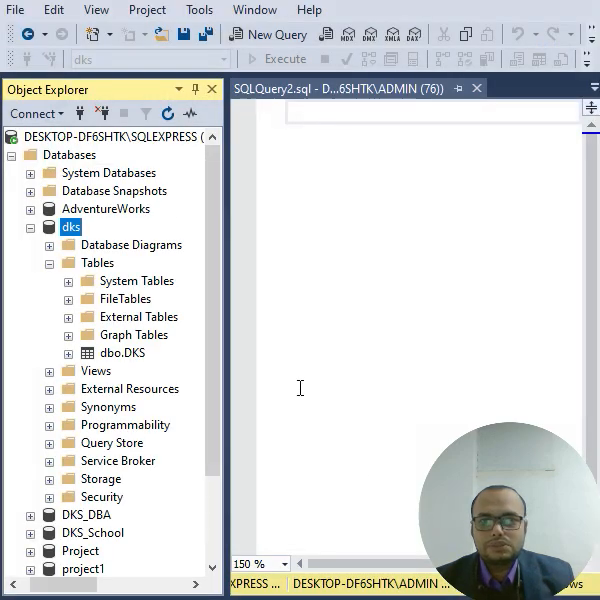
{"action": "mouse_move", "coordinate": [124, 370]}
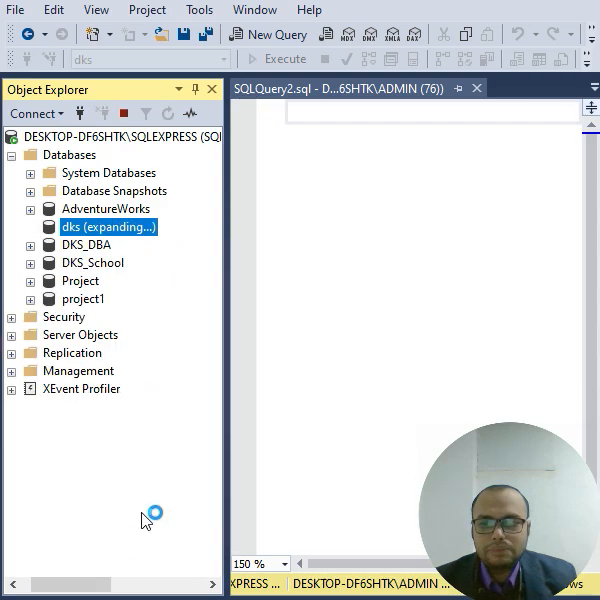
- Refresh dks and expand Tables to reveal dbo.Export Data
{"action": "left_click", "coordinate": [31, 226]}
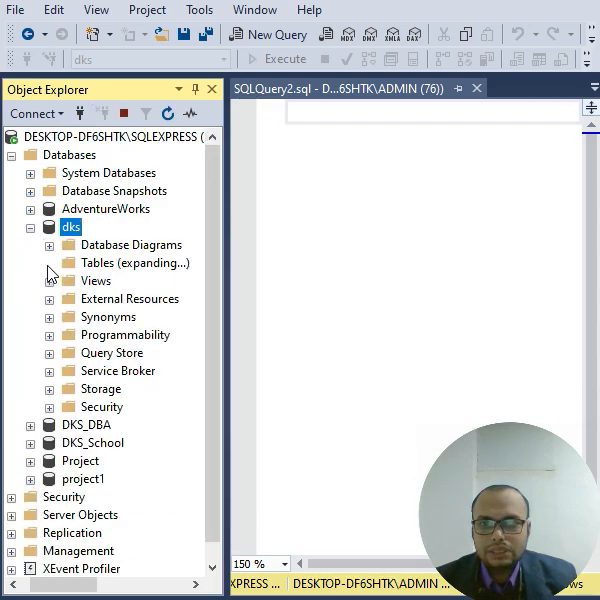
{"action": "left_click", "coordinate": [48, 263]}
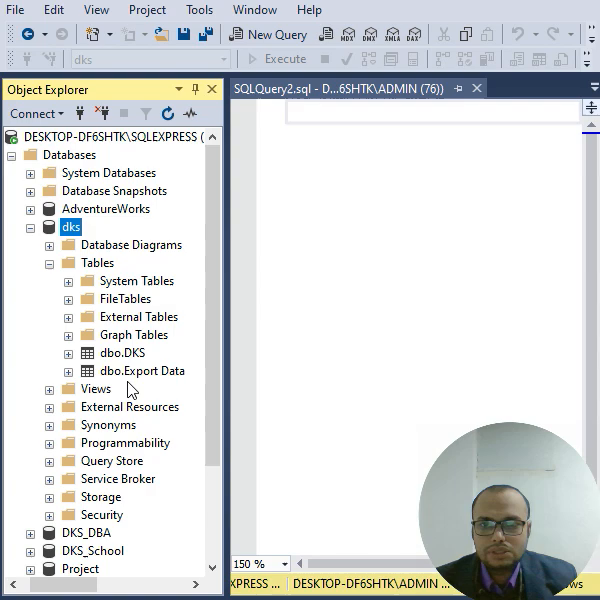
{"action": "mouse_move", "coordinate": [368, 340]}
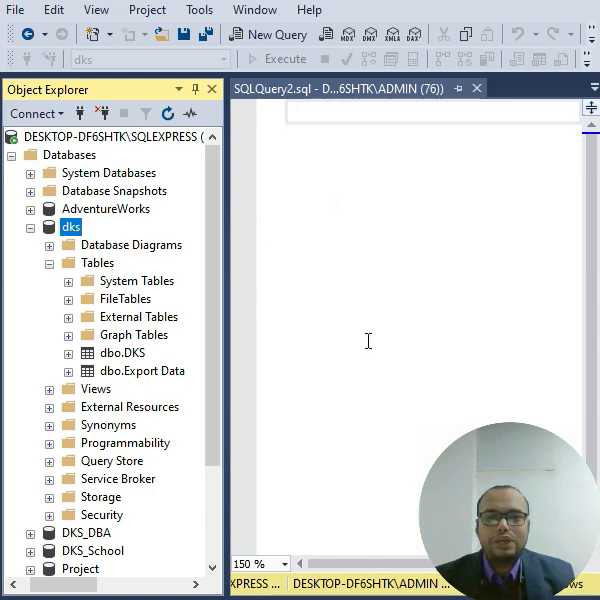
{"action": "mouse_move", "coordinate": [307, 147]}
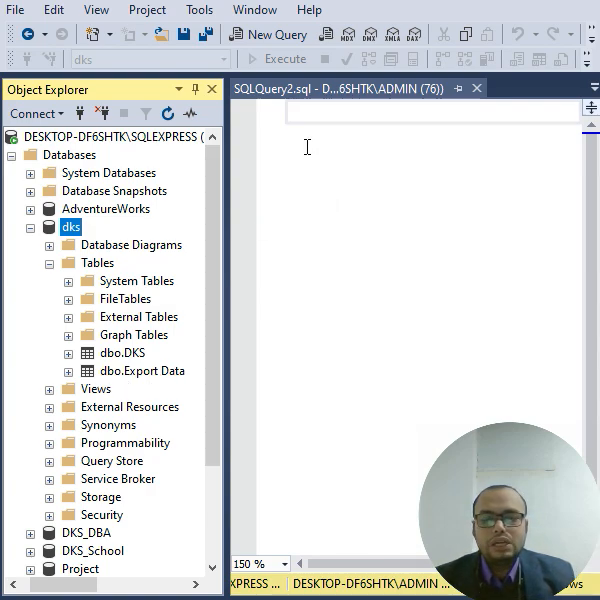
- Run 'use dks' in the query editor
{"action": "type", "text": "us"}
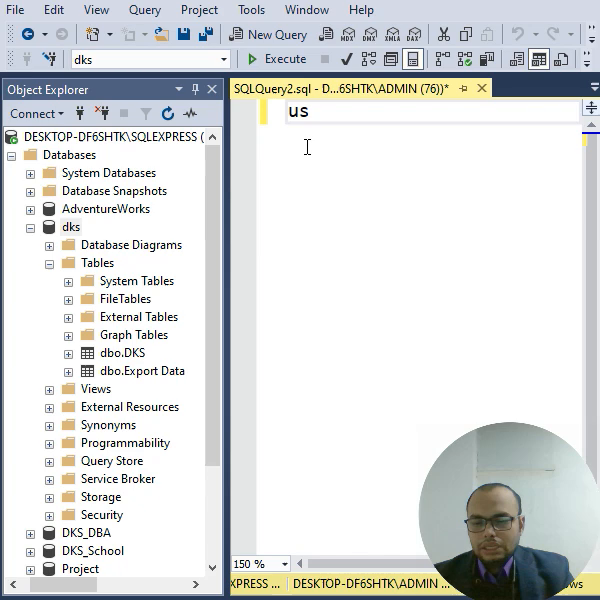
{"action": "type", "text": "e d"}
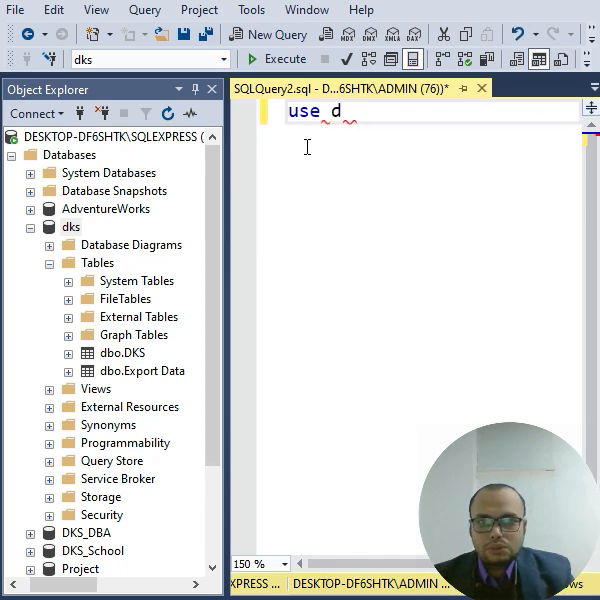
{"action": "type", "text": "ks"}
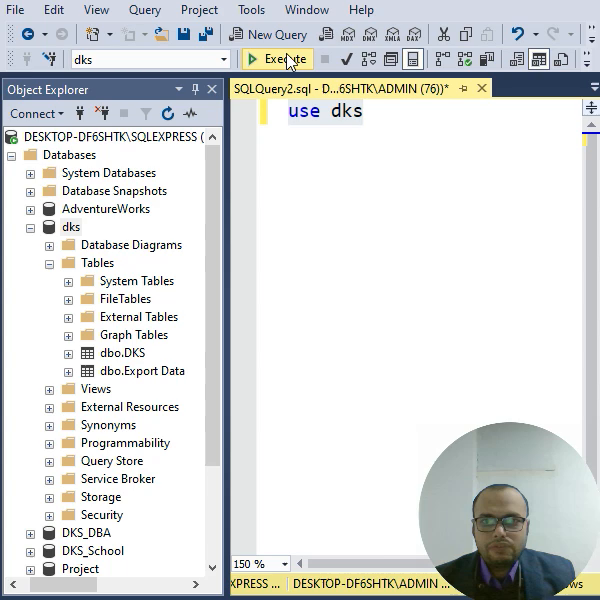
{"action": "left_click", "coordinate": [276, 59]}
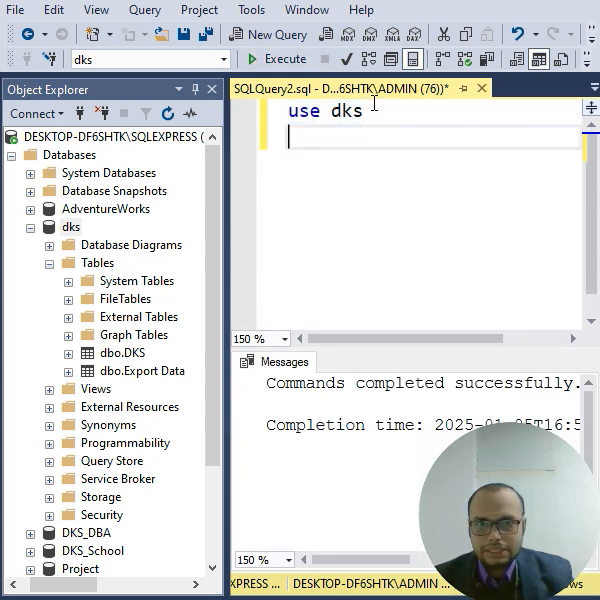
- Write 'select * from [Export Data]' with IntelliSense help
{"action": "type", "text": "select"}
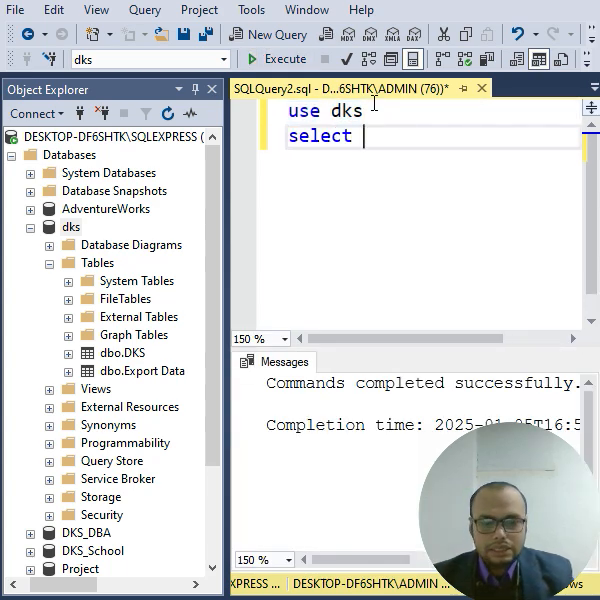
{"action": "type", "text": "* from"}
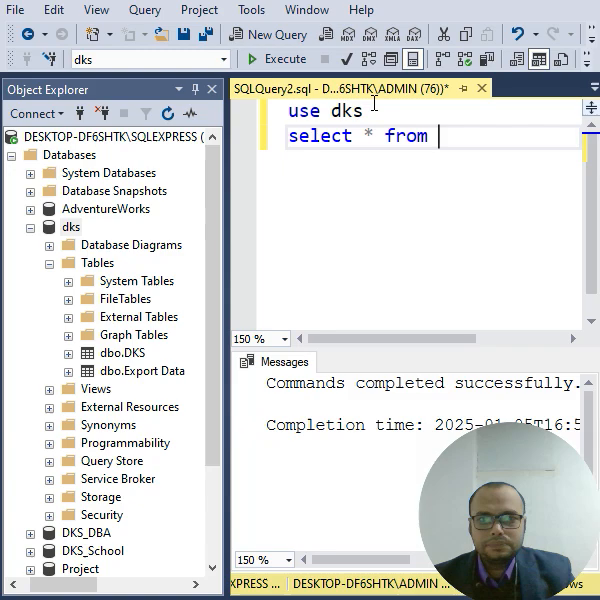
{"action": "type", "text": "ex"}
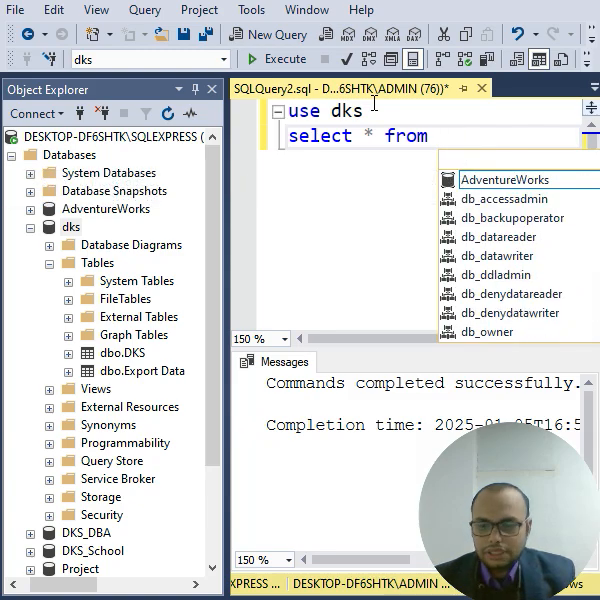
{"action": "type", "text": "Export"}
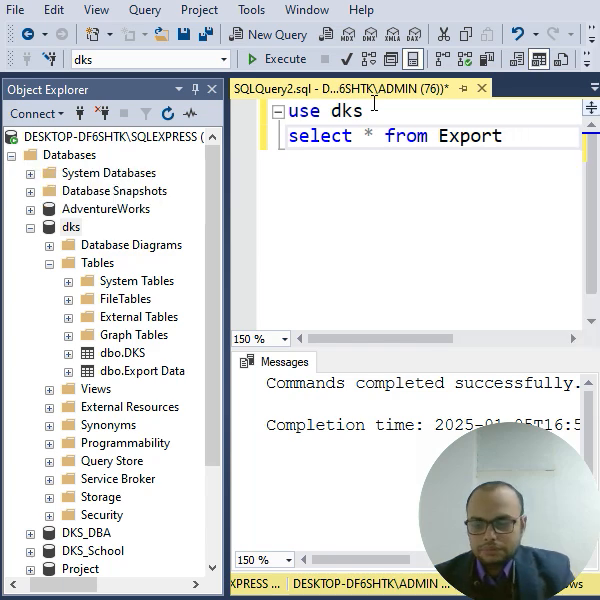
{"action": "type", "text": "Data]"}
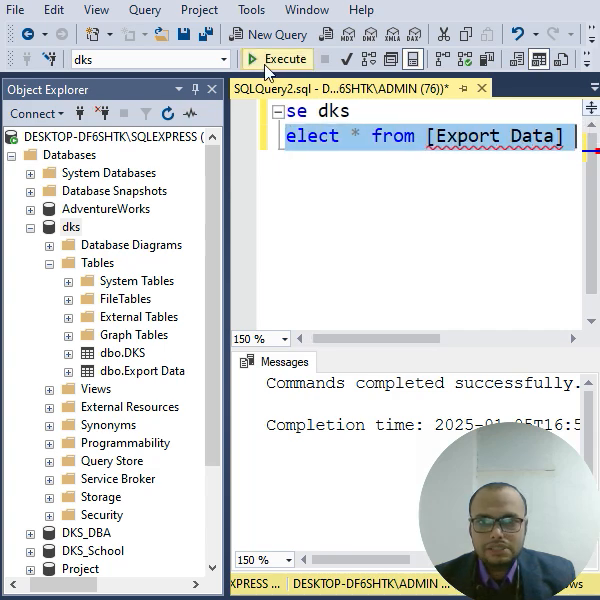
- Execute the select-all query and scroll the Export Data rows in Results
{"action": "left_click", "coordinate": [277, 58]}
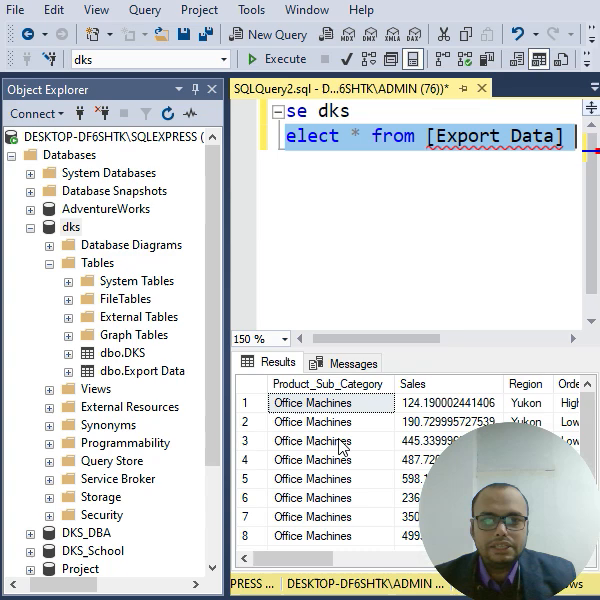
{"action": "scroll", "scroll_direction": "down", "scroll_amount": 3}
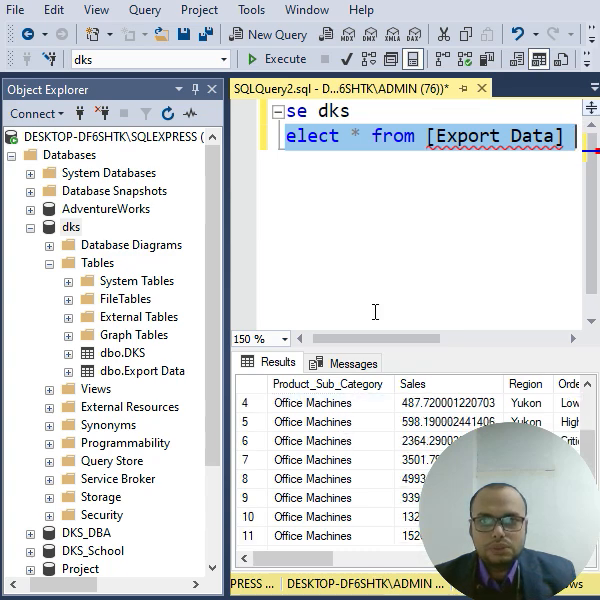
{"action": "mouse_move", "coordinate": [385, 273]}
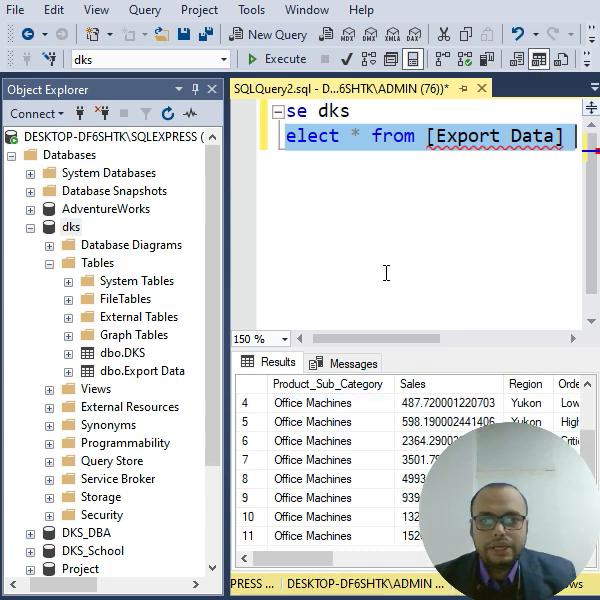
{"action": "mouse_move", "coordinate": [443, 193]}
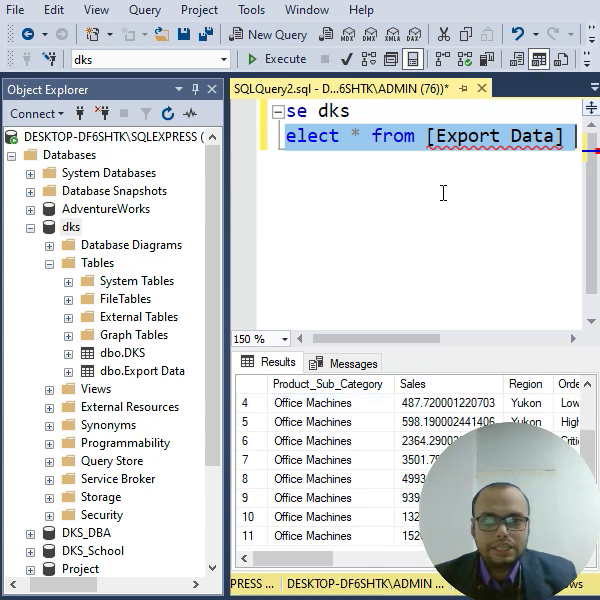